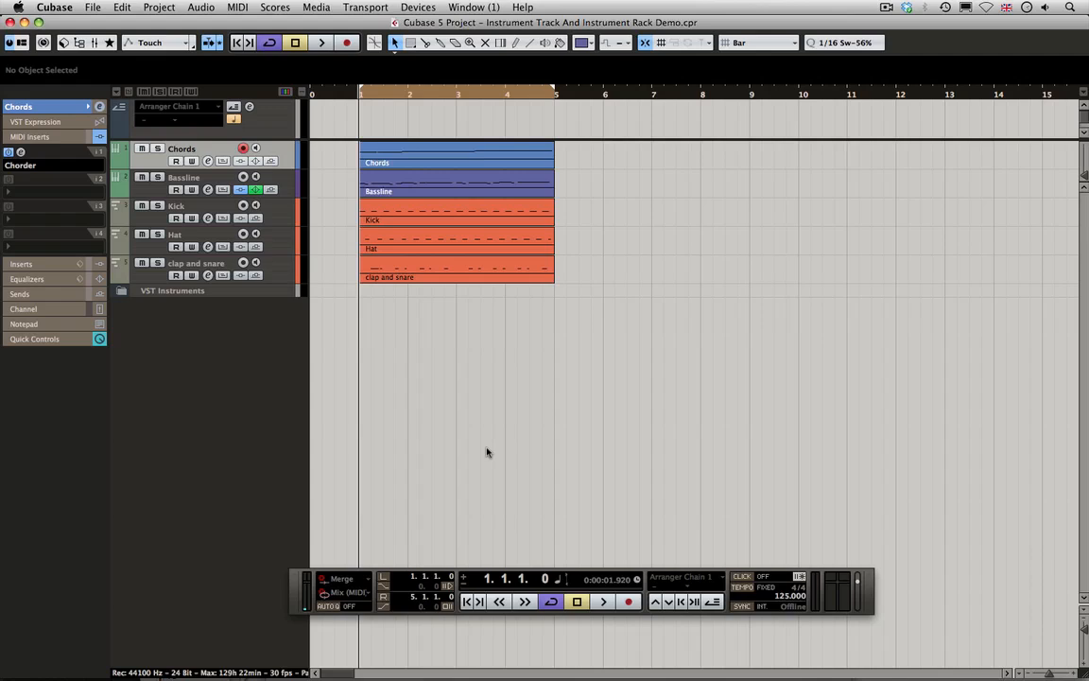
{"action": "mouse_move", "coordinate": [435, 459]}
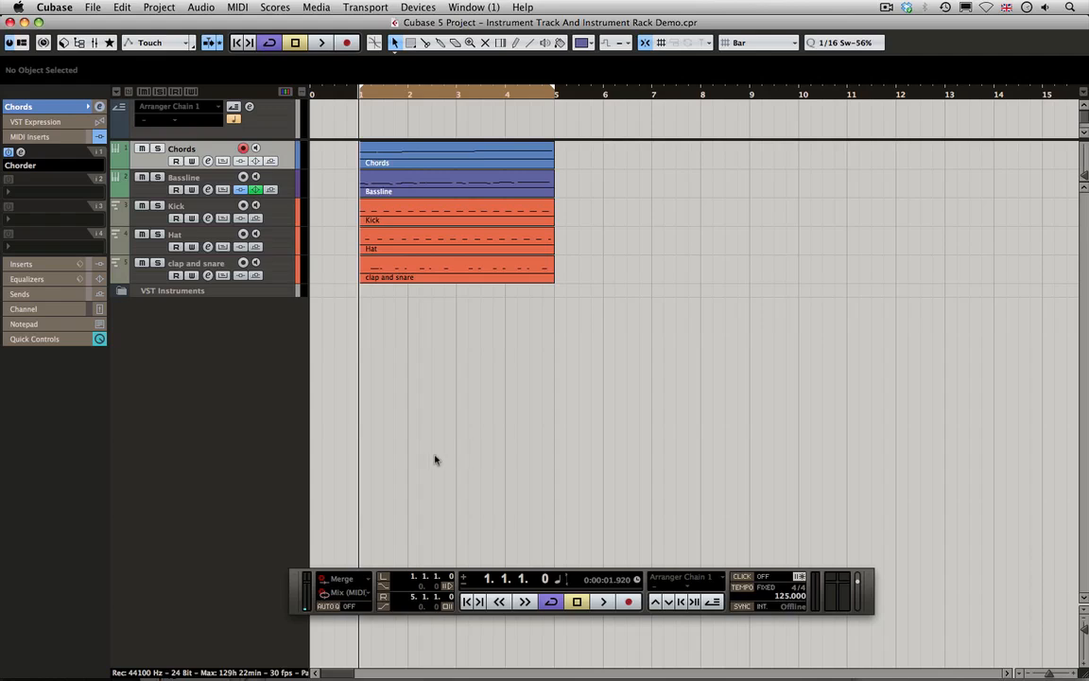
{"action": "mouse_move", "coordinate": [671, 173]}
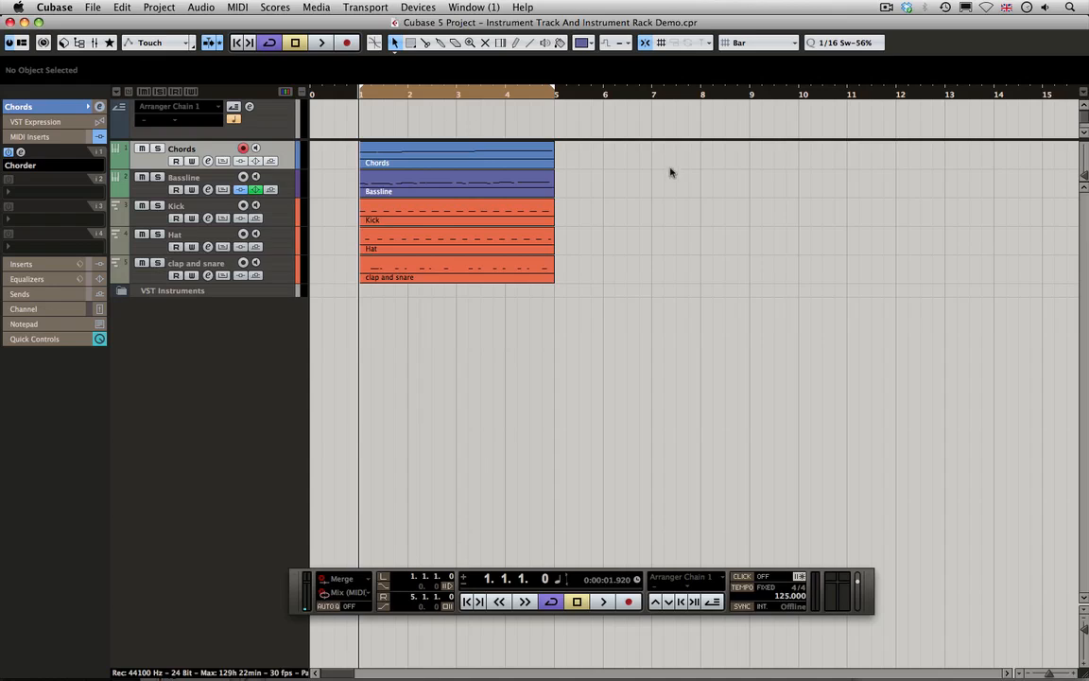
{"action": "mouse_move", "coordinate": [491, 435]}
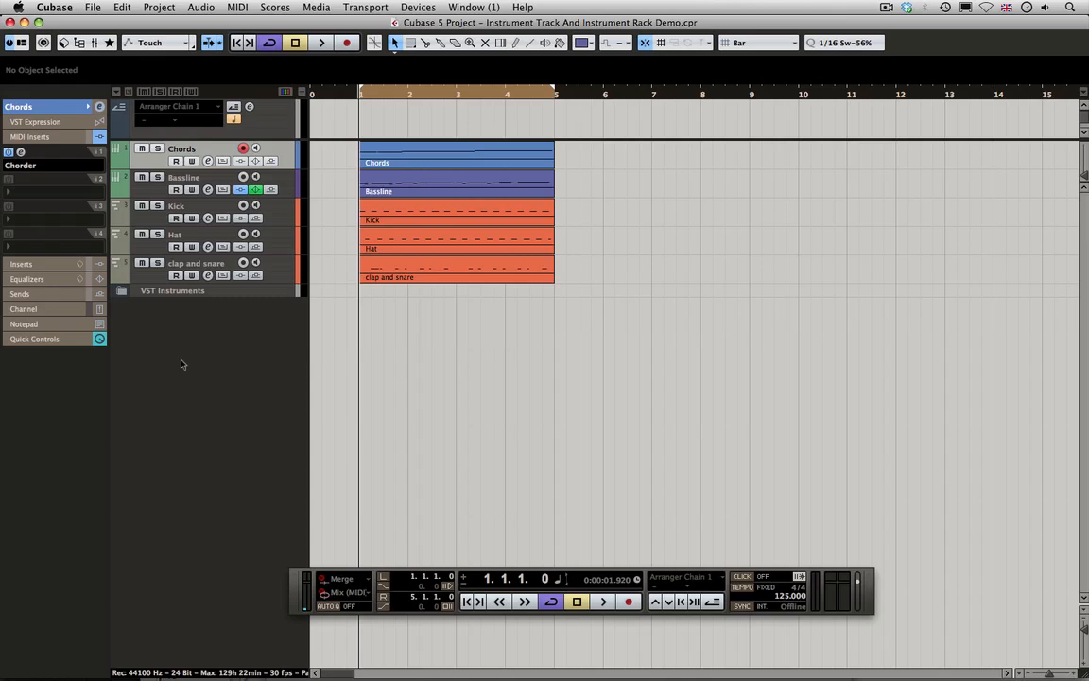
{"action": "mouse_move", "coordinate": [288, 182]}
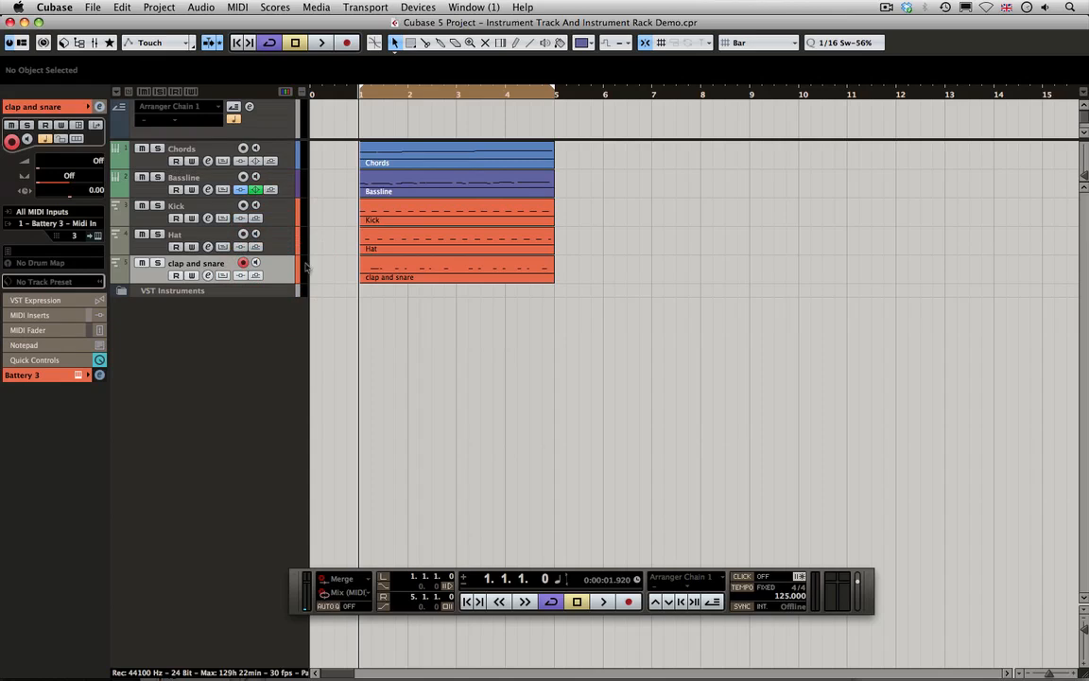
Start playback and bring up HALion One on the Chords track showing Old Vinyl Piano
{"action": "left_click", "coordinate": [418, 7]}
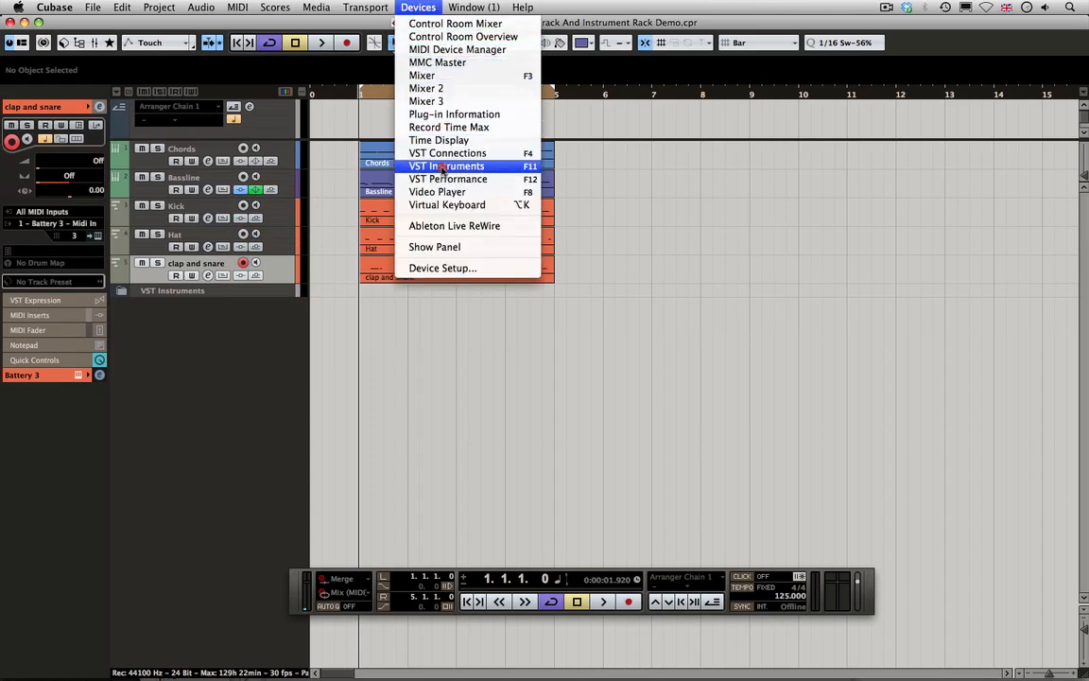
{"action": "left_click", "coordinate": [446, 166]}
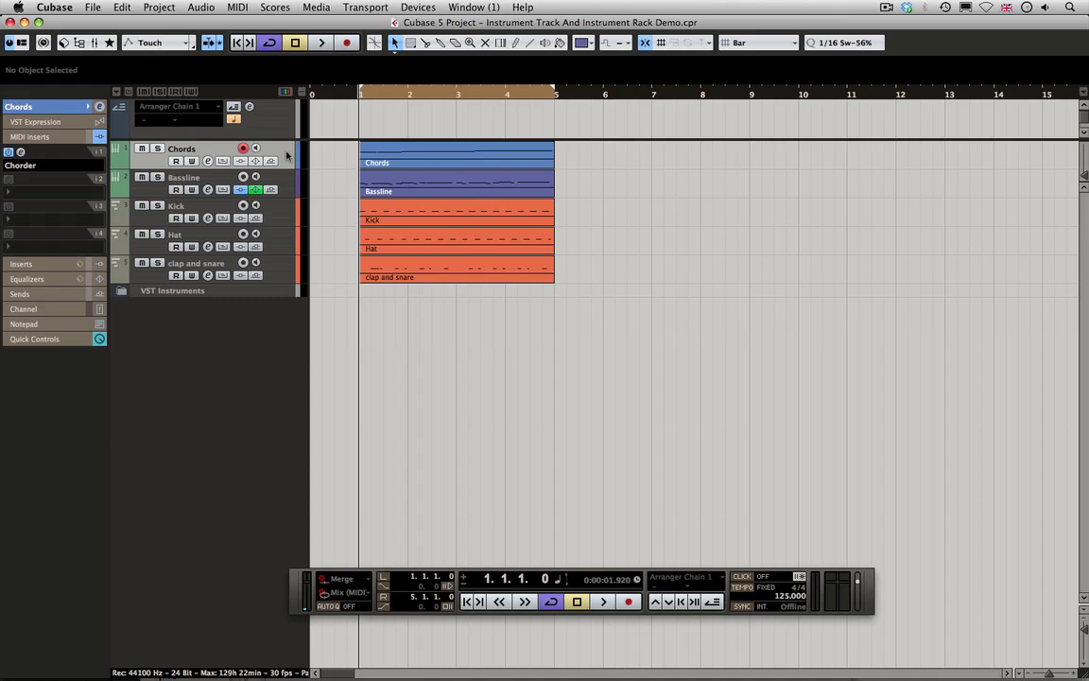
{"action": "mouse_move", "coordinate": [287, 159]}
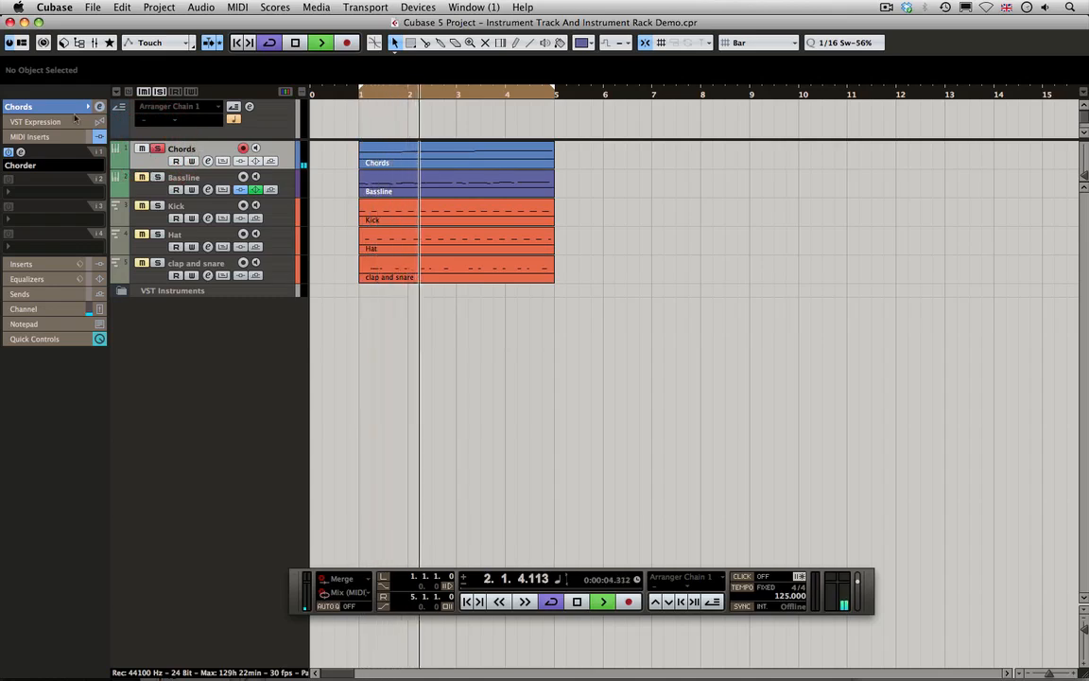
{"action": "left_click", "coordinate": [98, 234]}
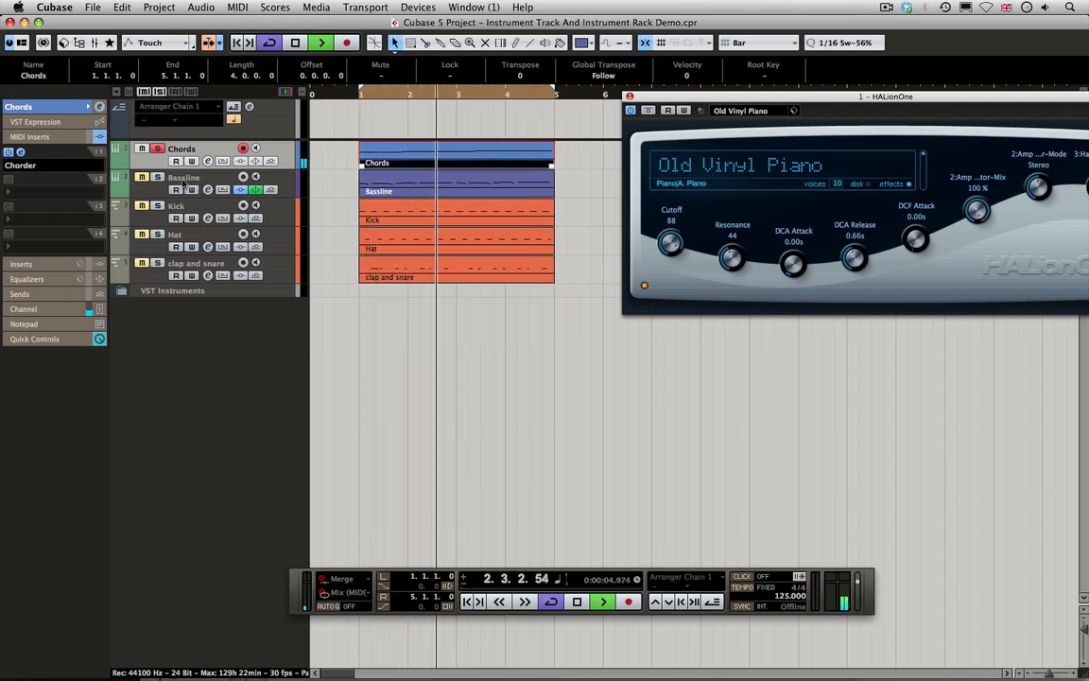
Bring up a second HALion One panel for the Bassline track showing DX100 Bass
{"action": "left_click", "coordinate": [184, 178]}
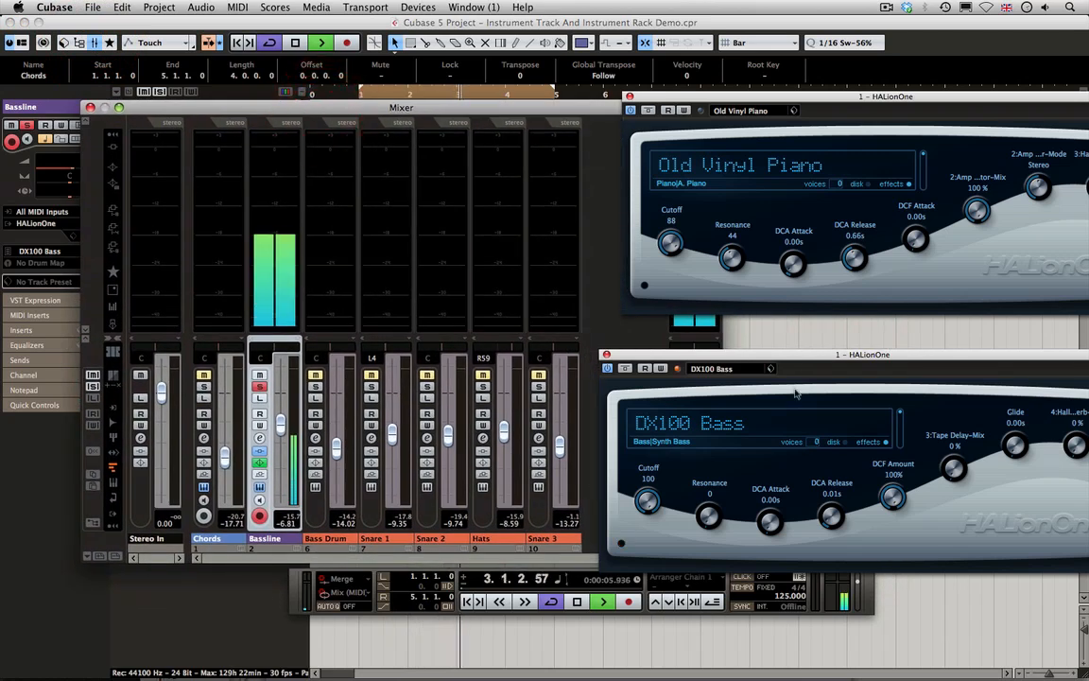
Audition Snare Drum 1 in Battery 3's New York House Kit, then close the plug-in panels, keeping the mixer
{"action": "left_click", "coordinate": [604, 354]}
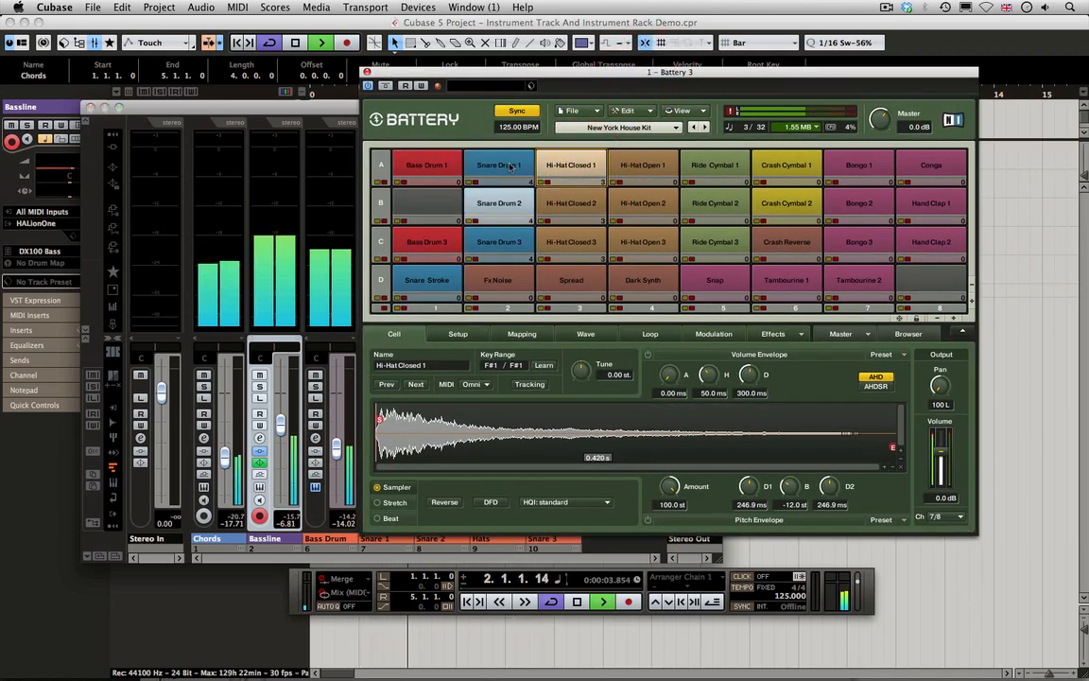
{"action": "left_click", "coordinate": [500, 164]}
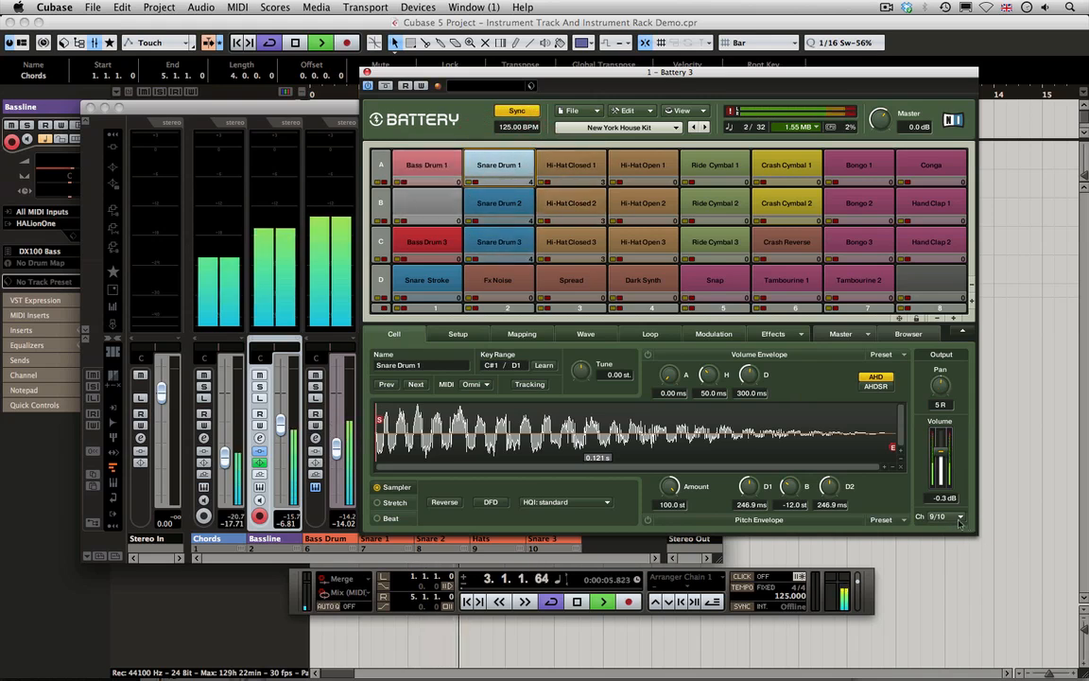
{"action": "left_click", "coordinate": [427, 165]}
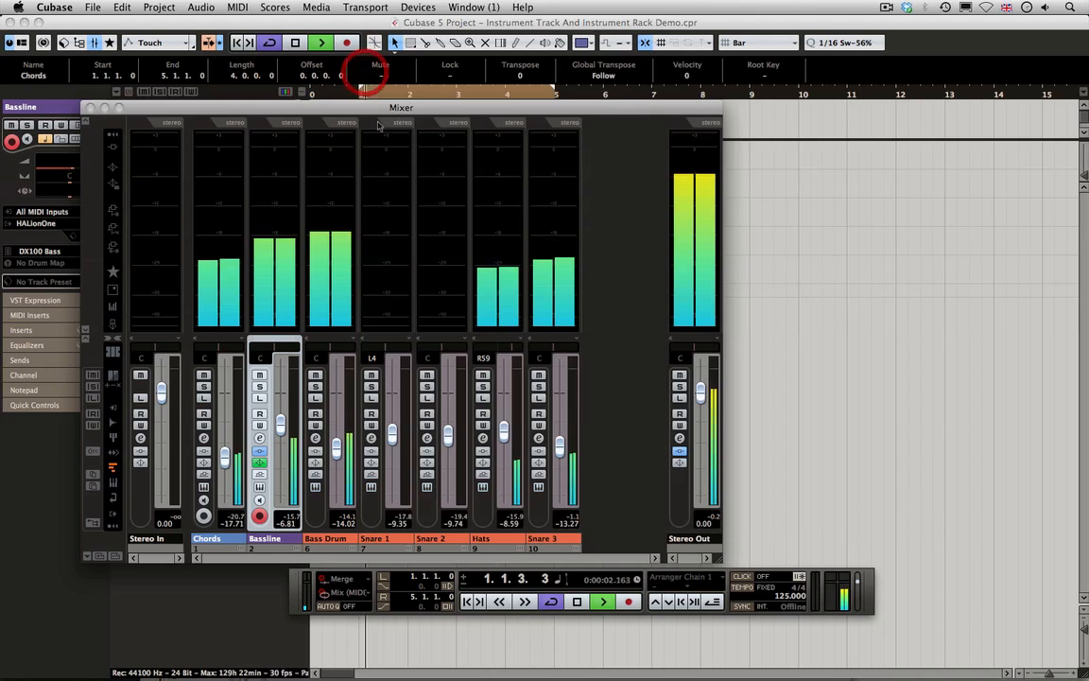
{"action": "left_click", "coordinate": [602, 601]}
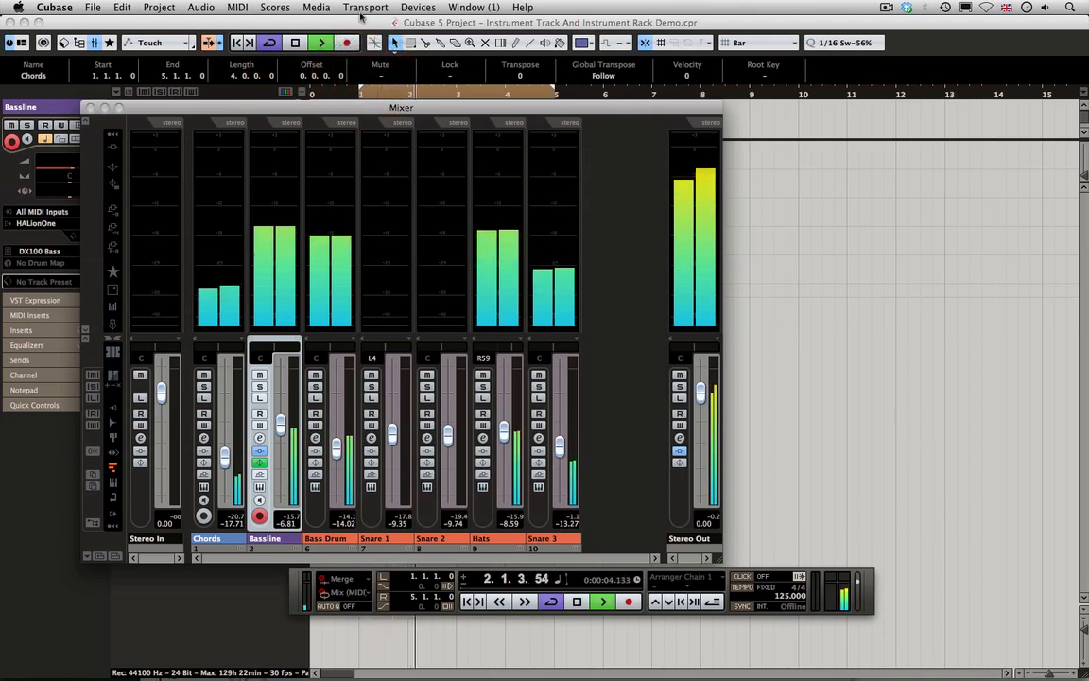
{"action": "left_click", "coordinate": [418, 7]}
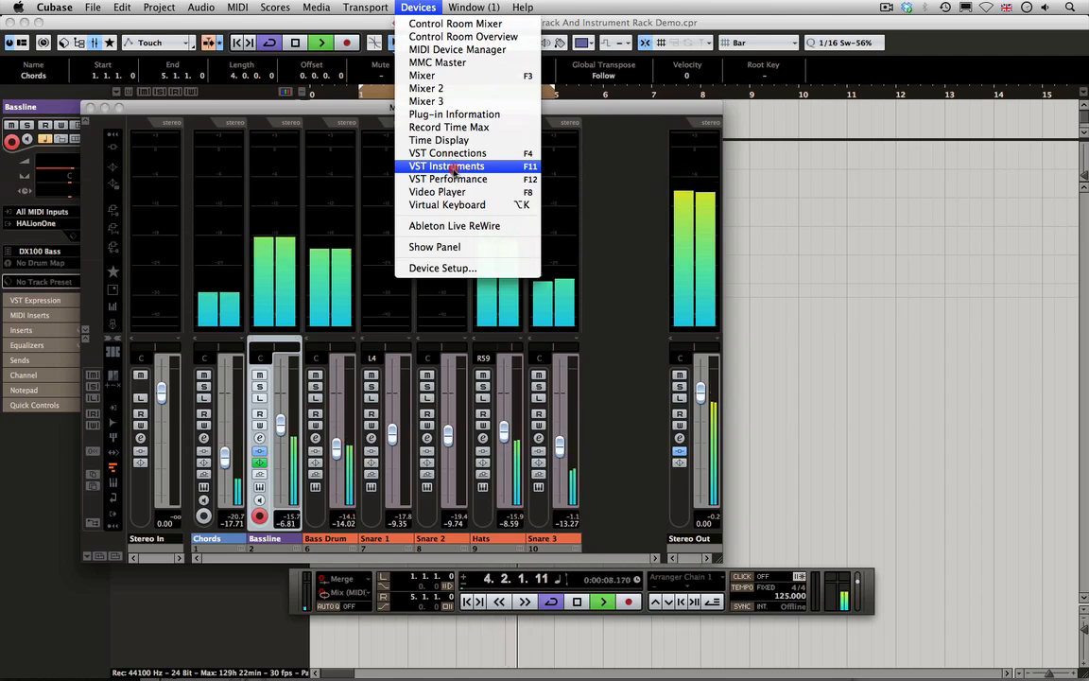
In the VST Instruments rack, activate Battery 3's B3 St 11/12 and B3 St 13/14 outputs
{"action": "left_click", "coordinate": [446, 166]}
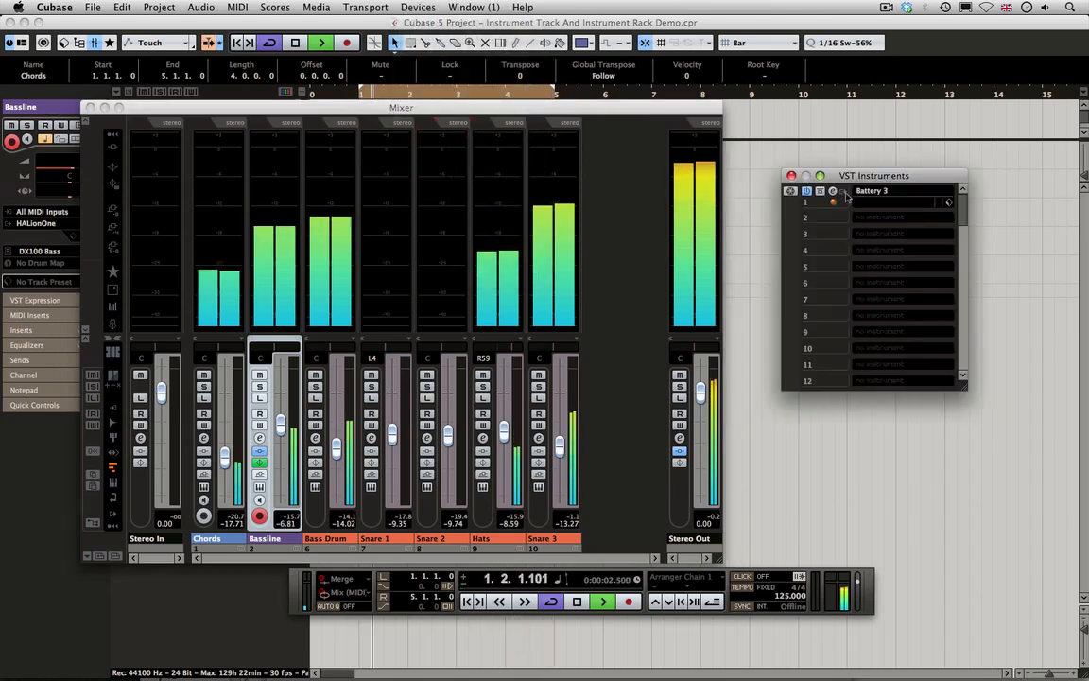
{"action": "left_click", "coordinate": [835, 191]}
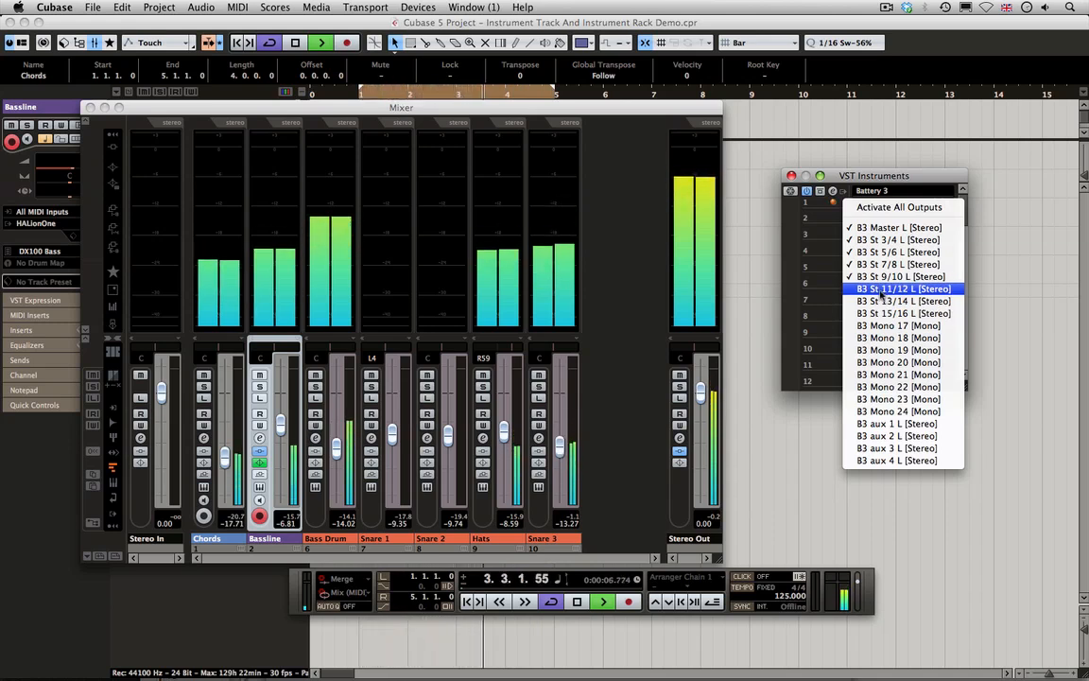
{"action": "left_click", "coordinate": [896, 288]}
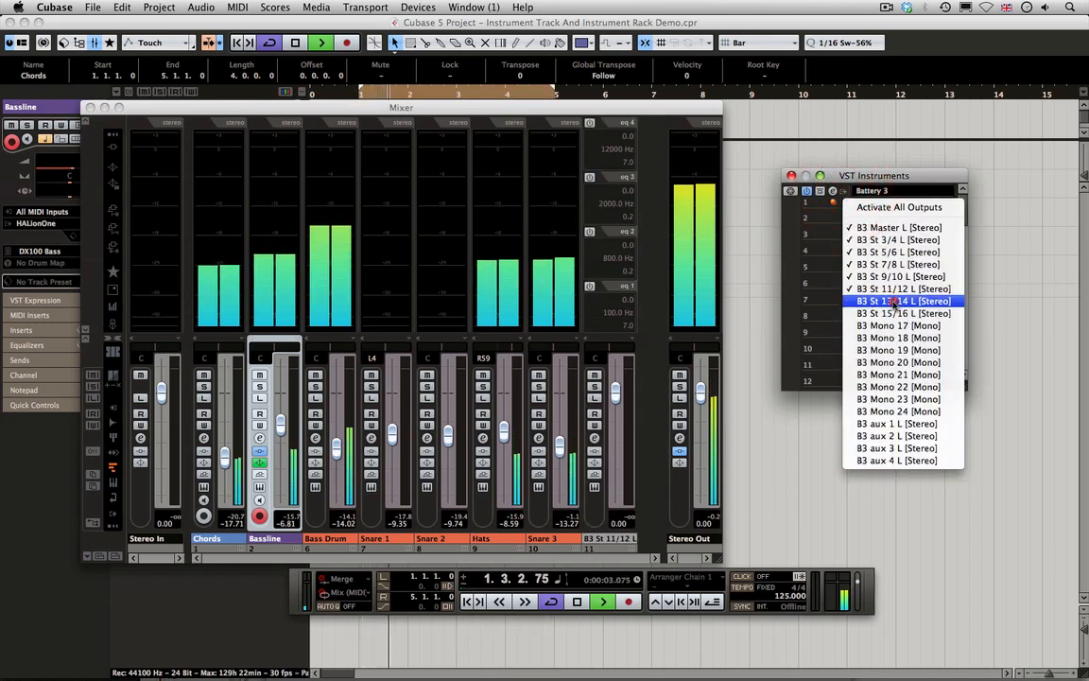
{"action": "left_click", "coordinate": [902, 301]}
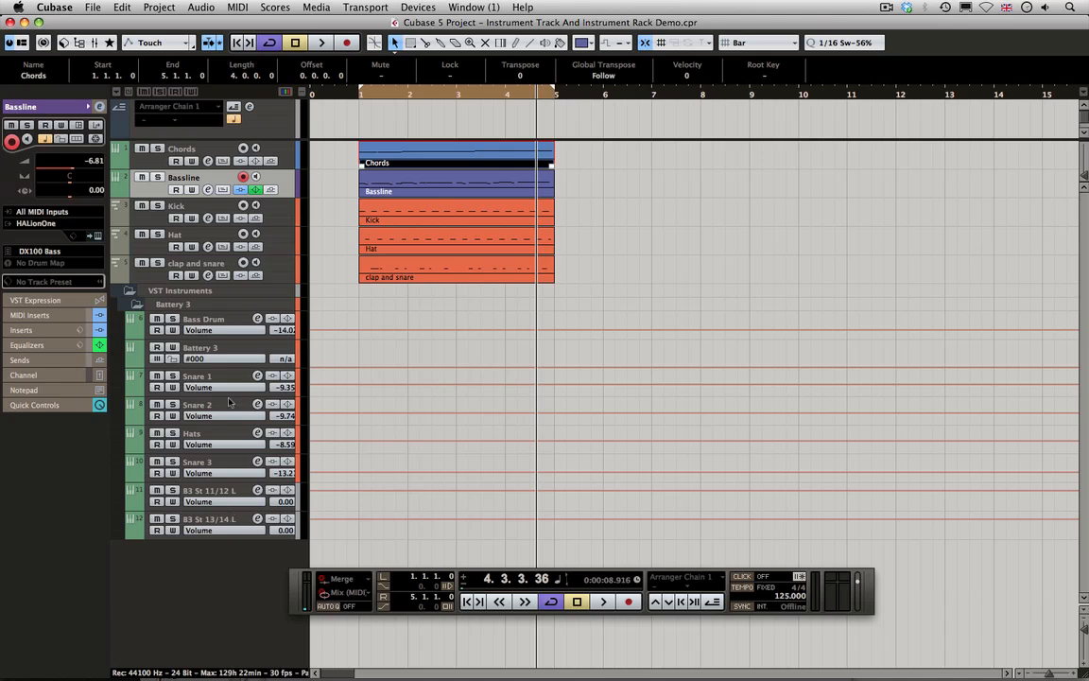
{"action": "mouse_move", "coordinate": [229, 400]}
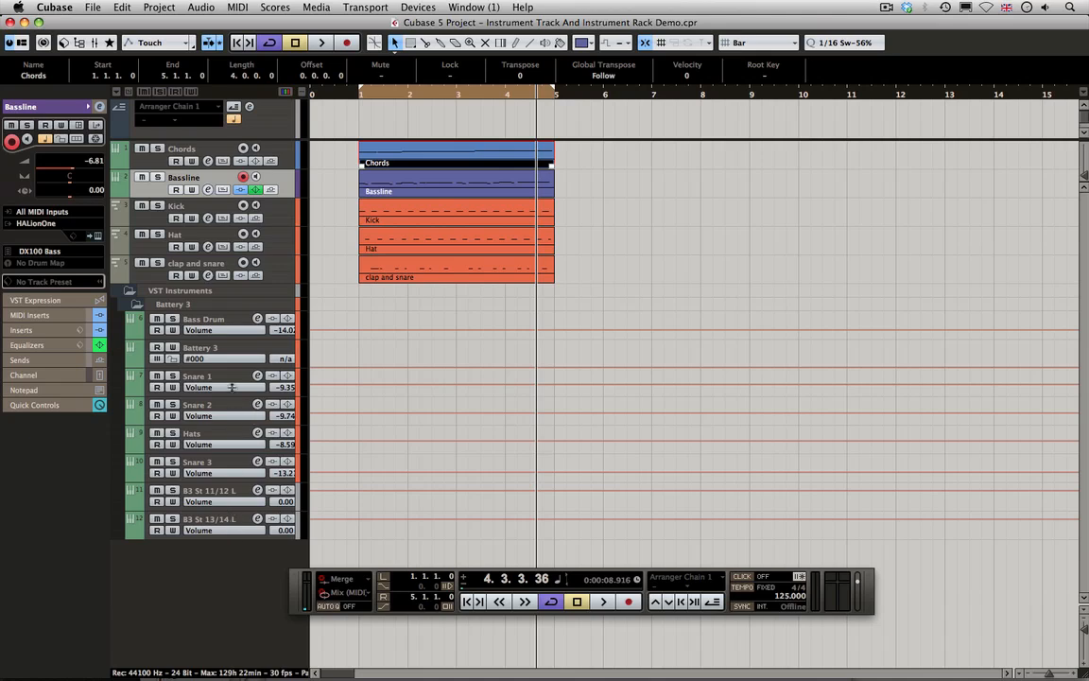
{"action": "mouse_move", "coordinate": [219, 399]}
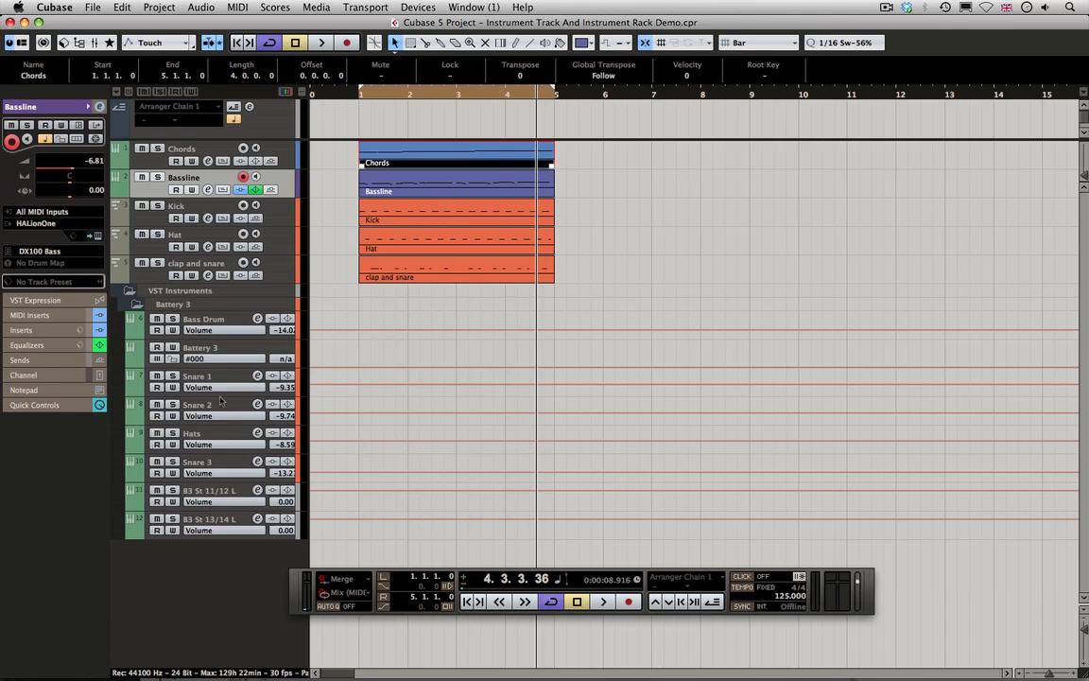
{"action": "mouse_move", "coordinate": [576, 405]}
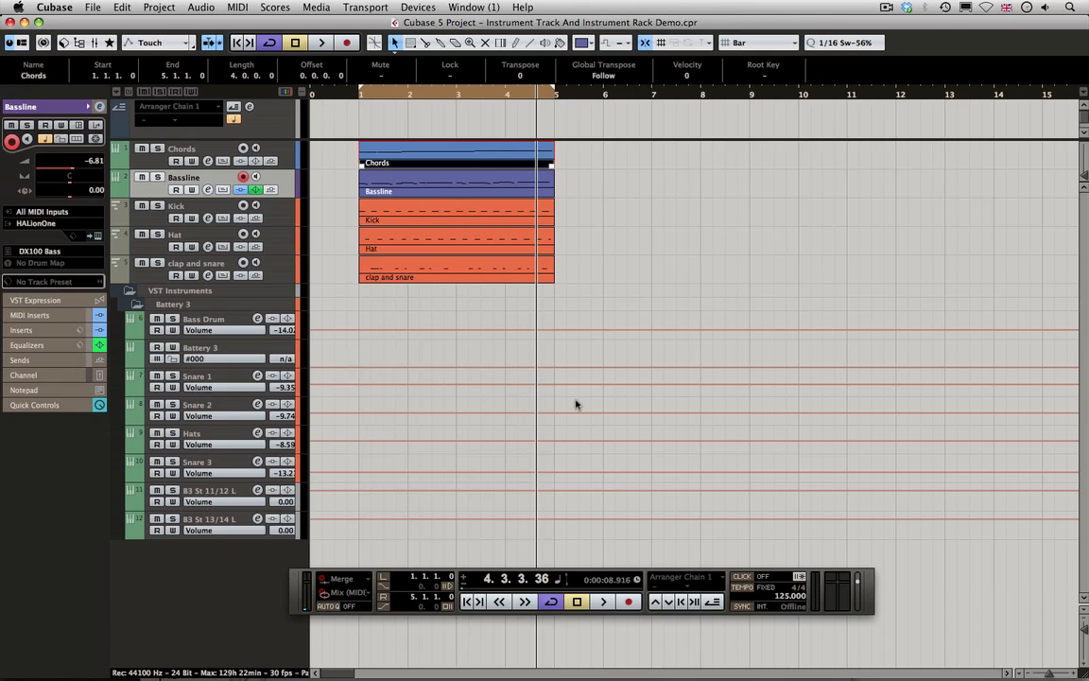
{"action": "mouse_move", "coordinate": [223, 424]}
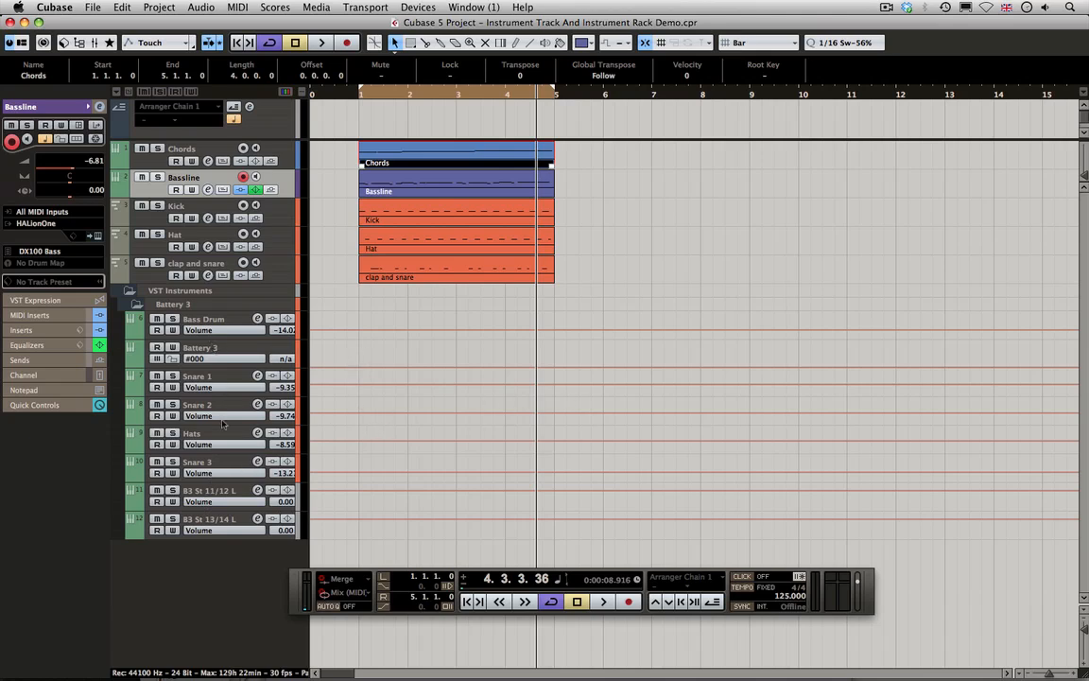
Collapse the VST Instruments folder listing Battery 3's output channels
{"action": "left_click", "coordinate": [129, 302]}
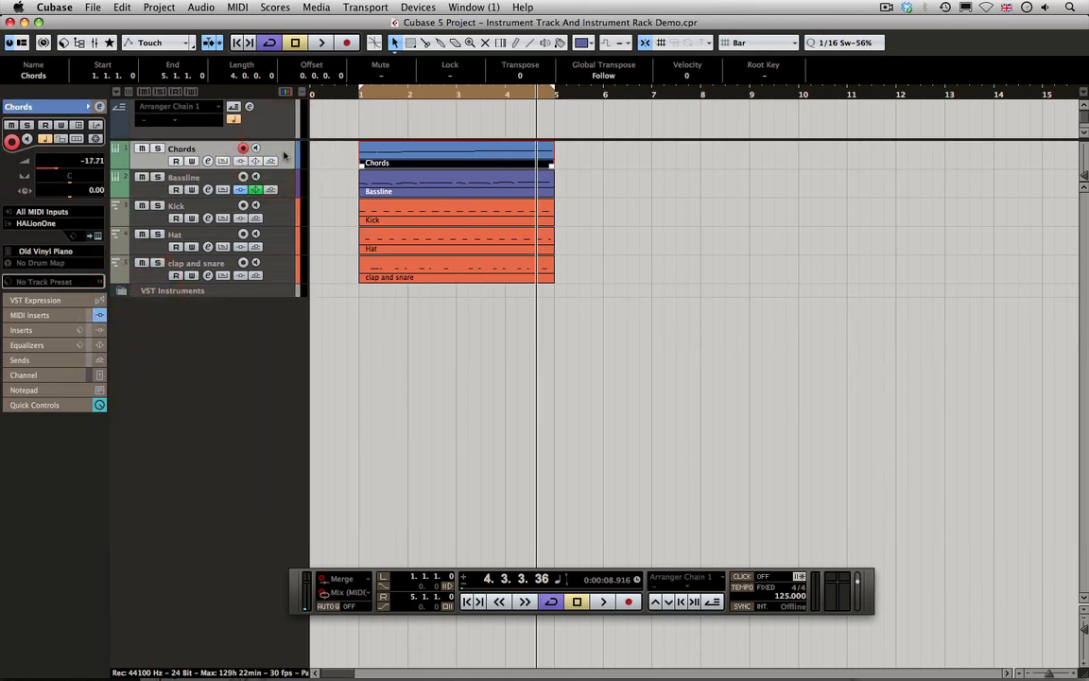
{"action": "mouse_move", "coordinate": [264, 308]}
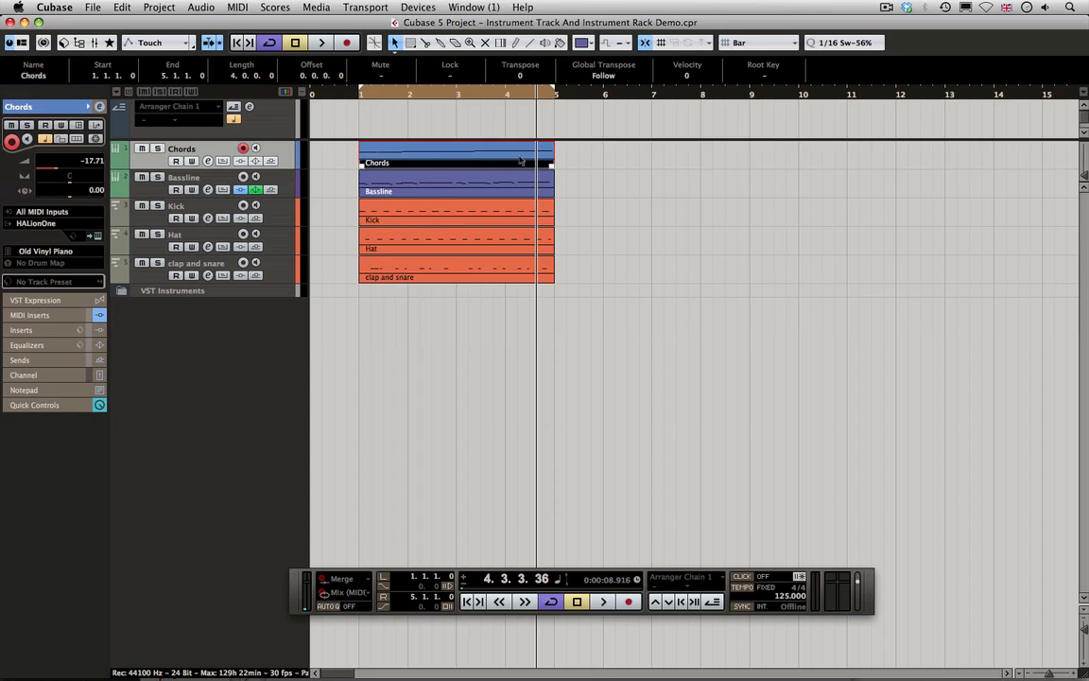
Select the Bassline track to show its HALion One DX100 Bass settings in the Inspector
{"action": "left_click", "coordinate": [185, 177]}
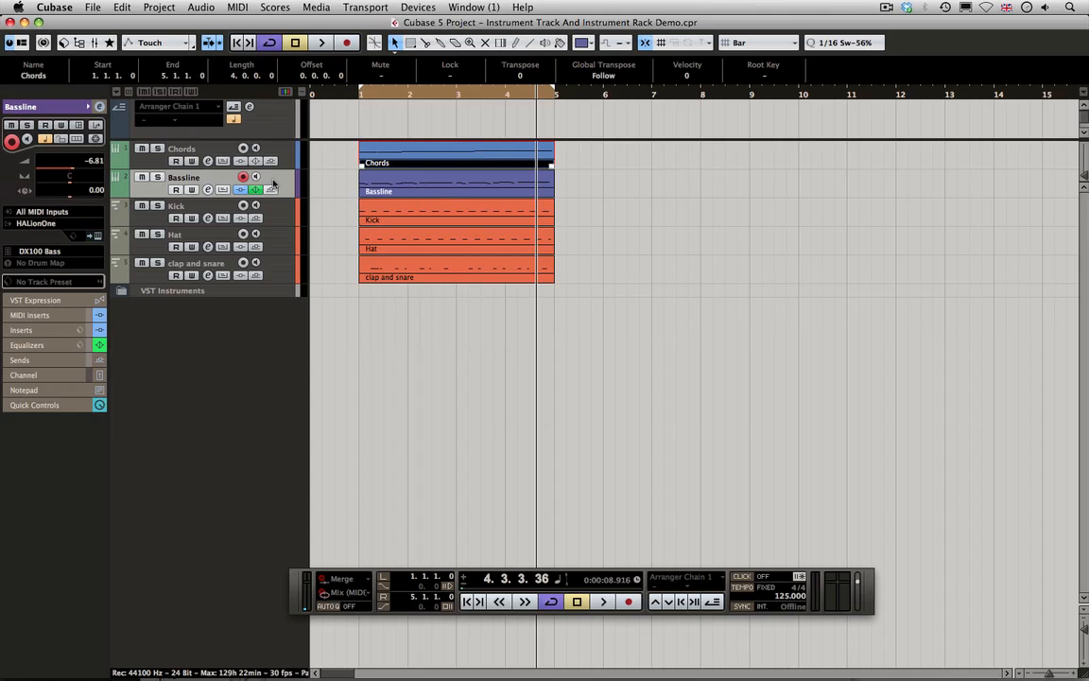
{"action": "mouse_move", "coordinate": [162, 359]}
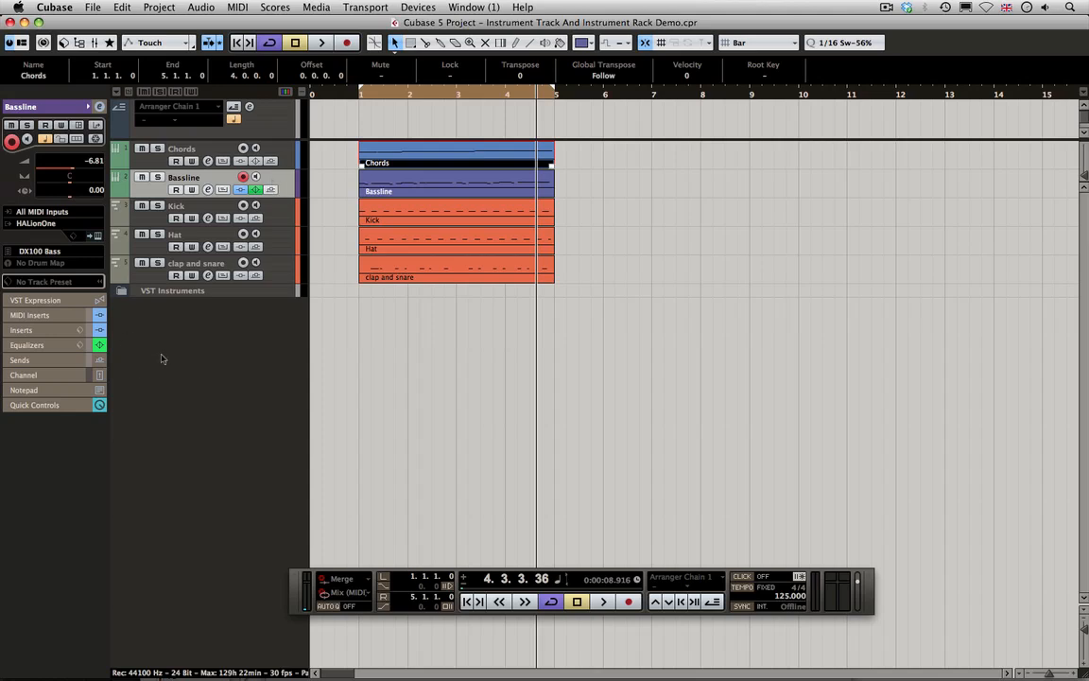